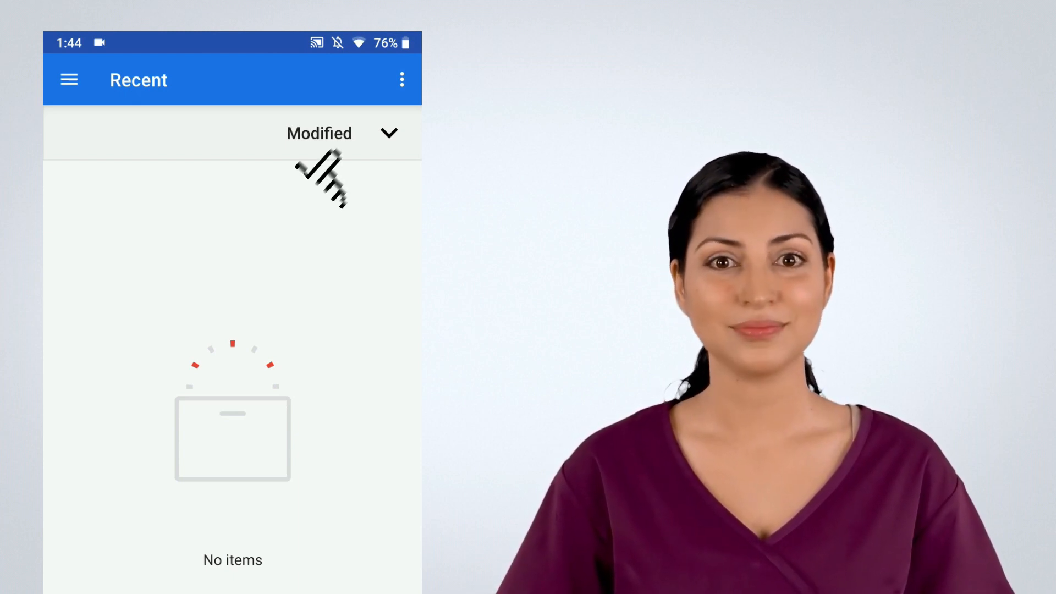
Switch the picker's location to the Nokia 8 internal storage via the storage list
left_click(401, 79)
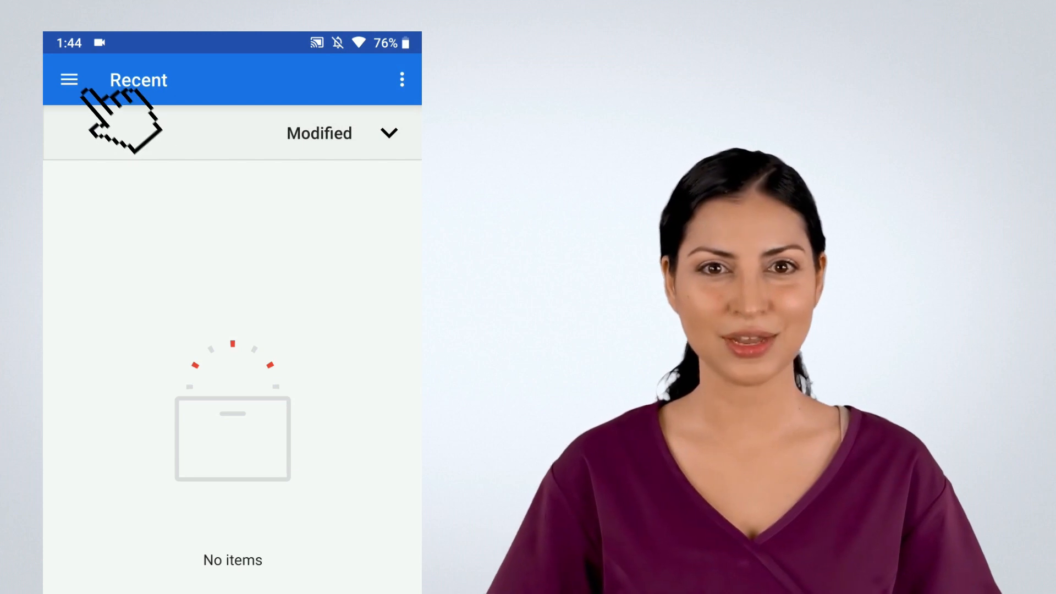
left_click(68, 79)
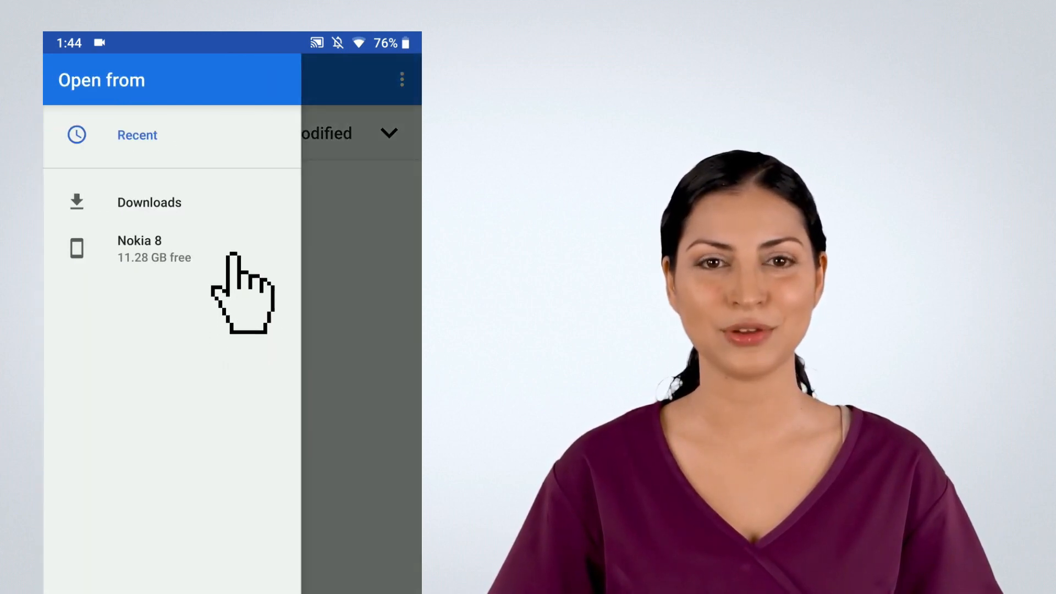
left_click(140, 248)
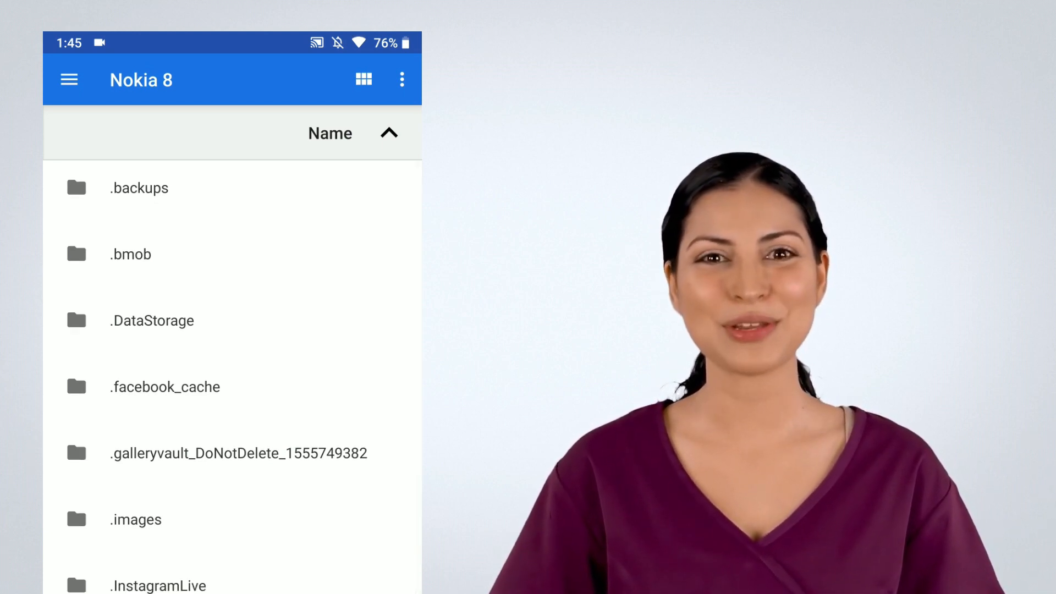
scroll("down", 3)
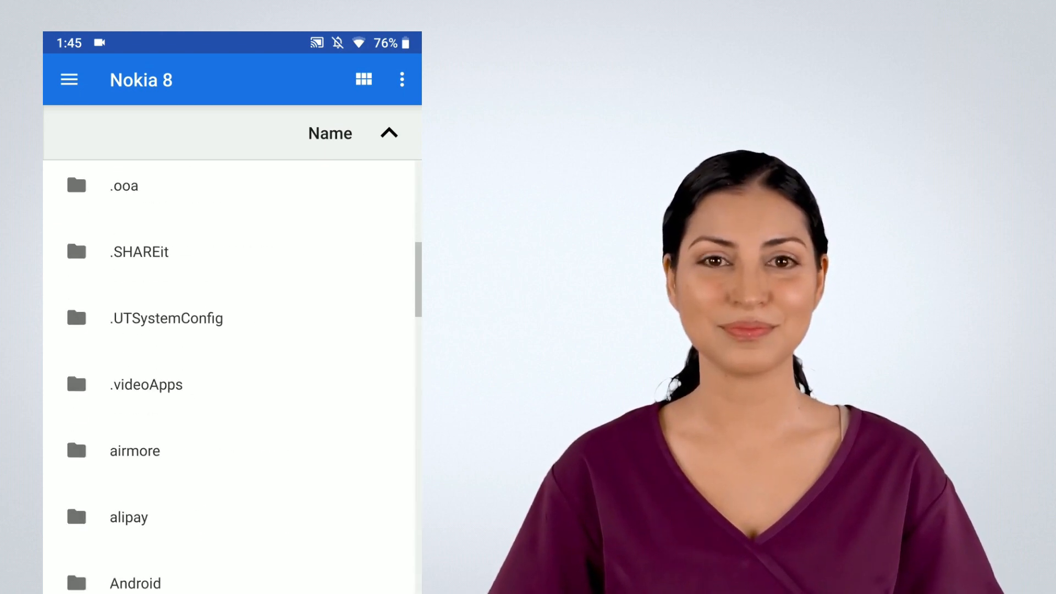
scroll("down", 3)
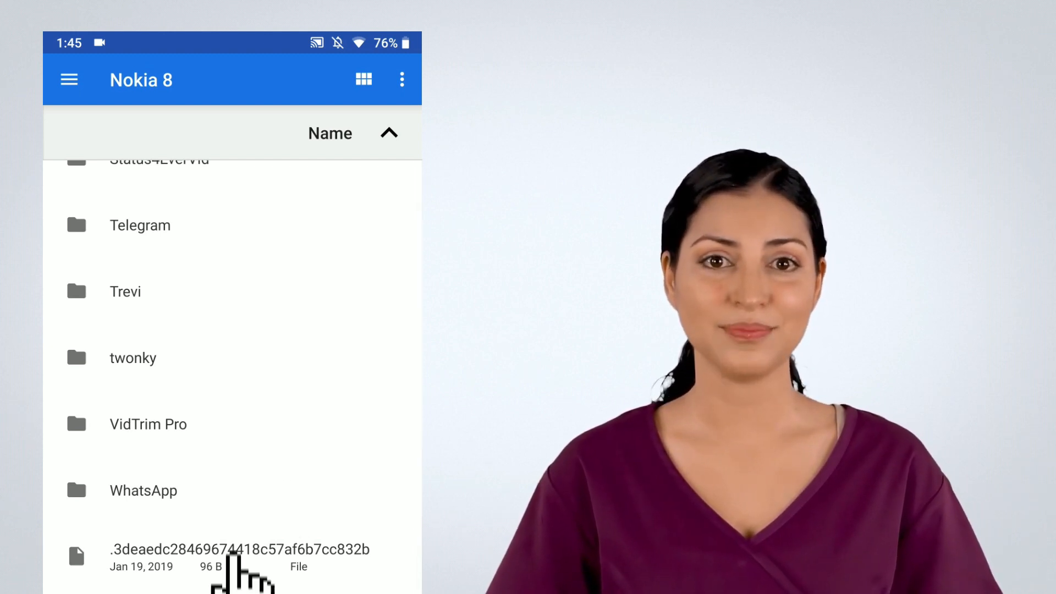
left_click(143, 490)
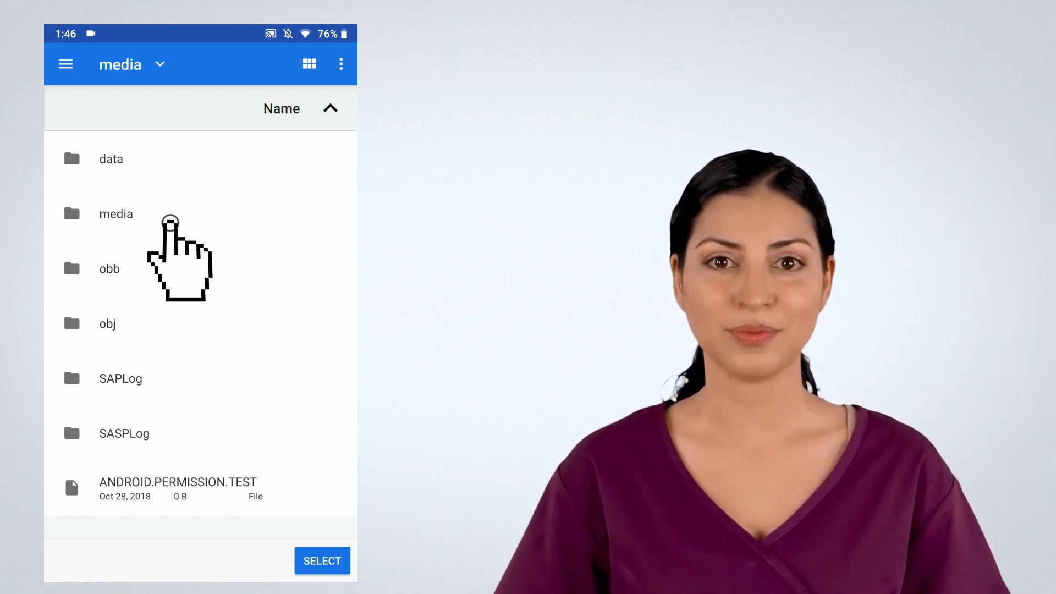
Go into the media folder and then its WhatsApp subfolder, which holds Media
left_click(116, 213)
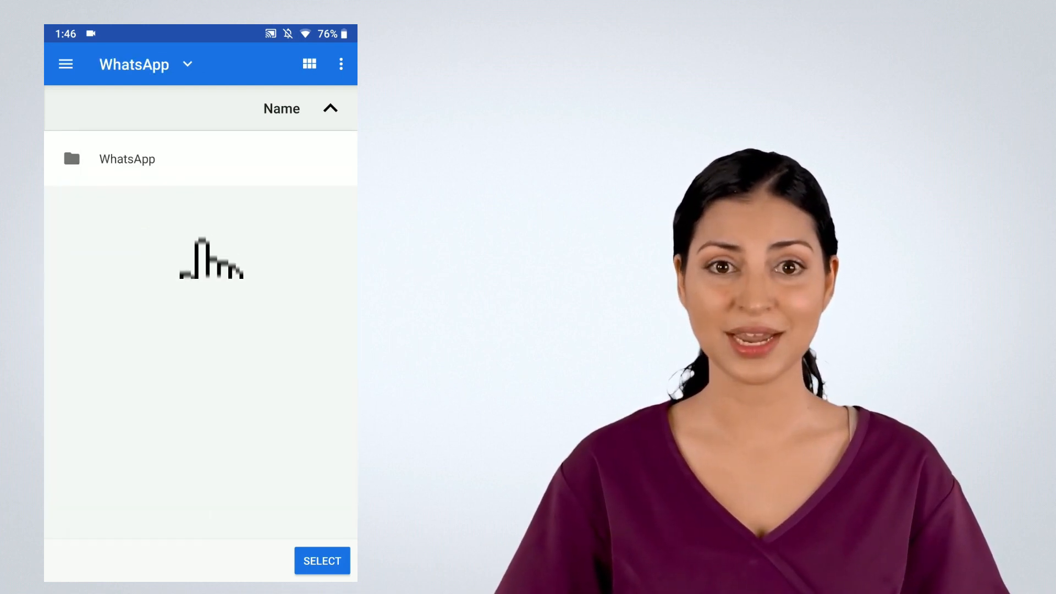
left_click(127, 159)
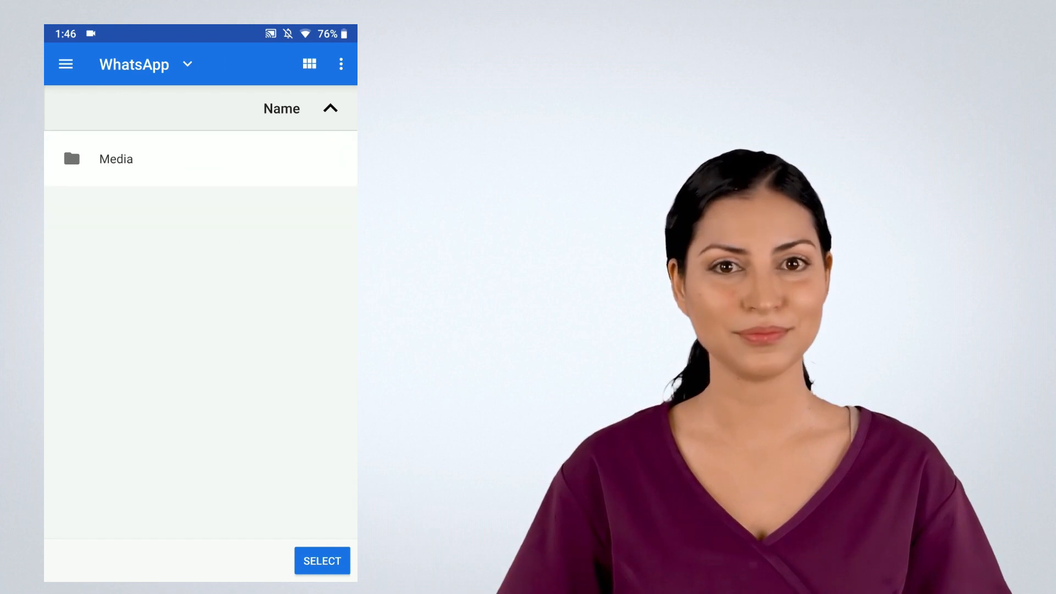